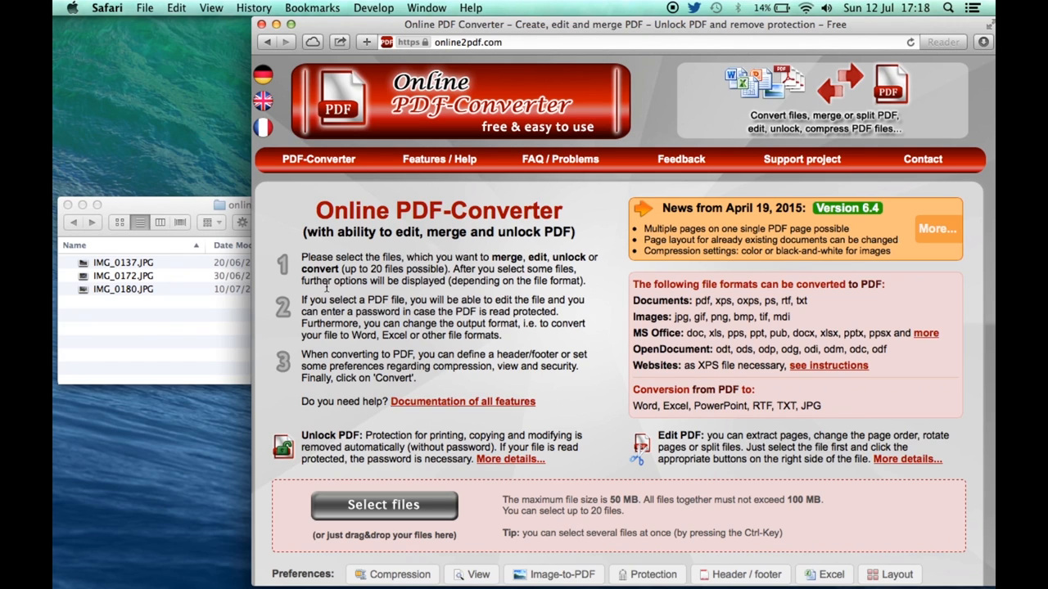
{"action": "mouse_move", "coordinate": [234, 305]}
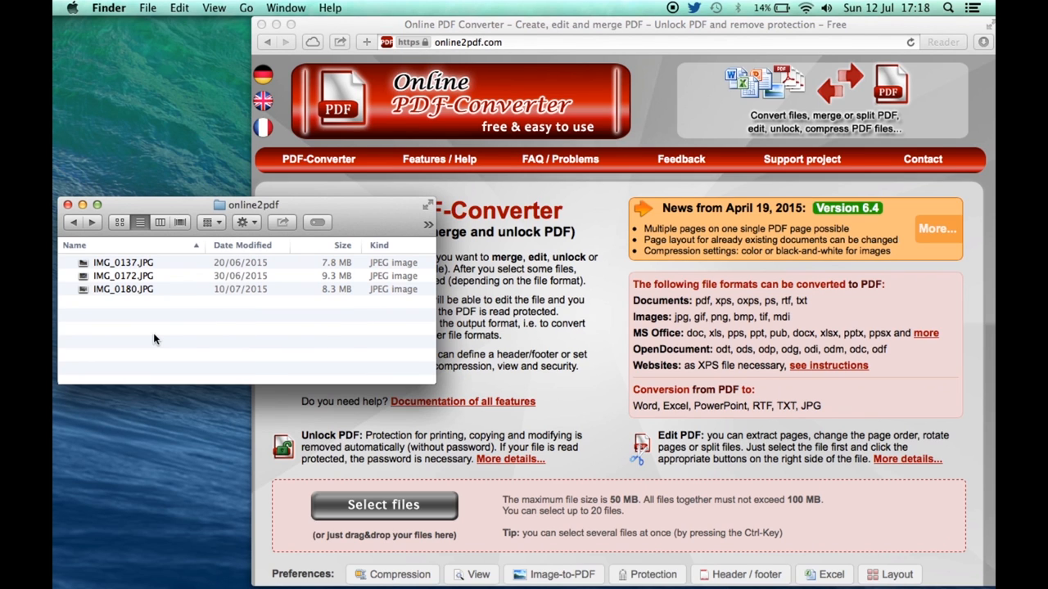
{"action": "mouse_move", "coordinate": [339, 267]}
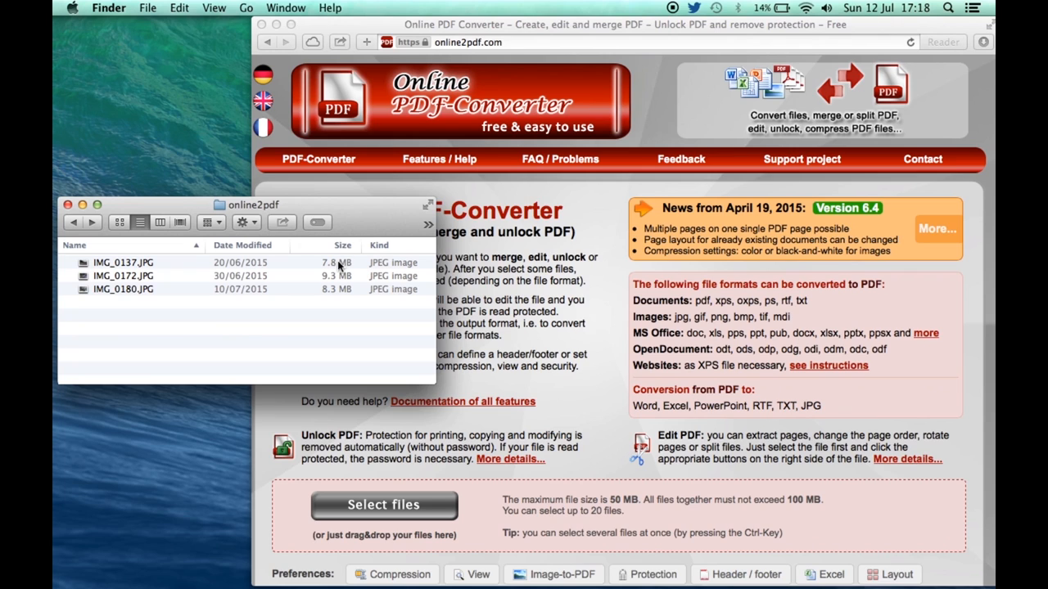
{"action": "mouse_move", "coordinate": [337, 288]}
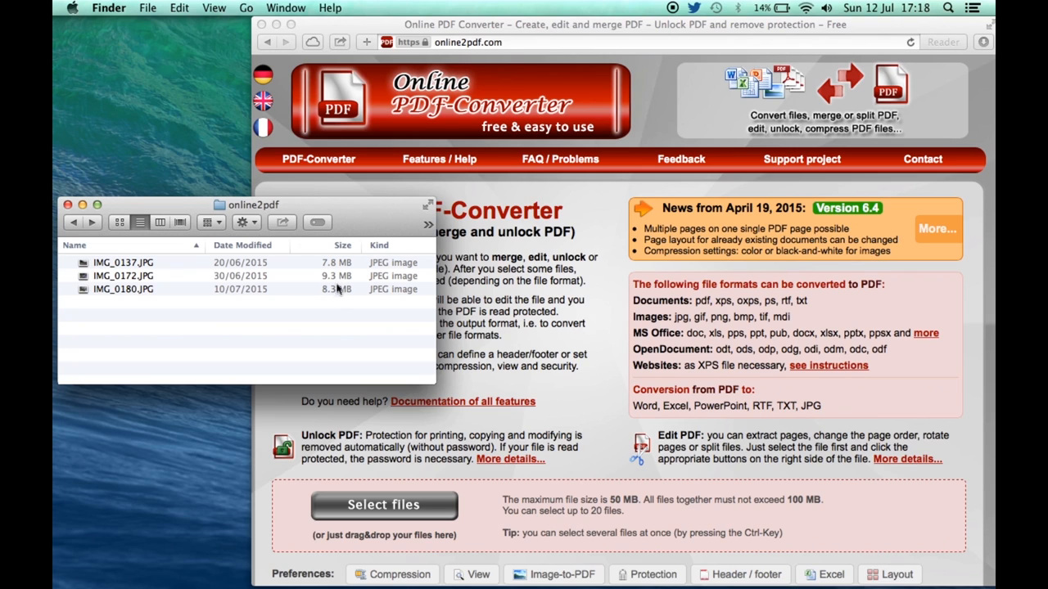
{"action": "mouse_move", "coordinate": [341, 306]}
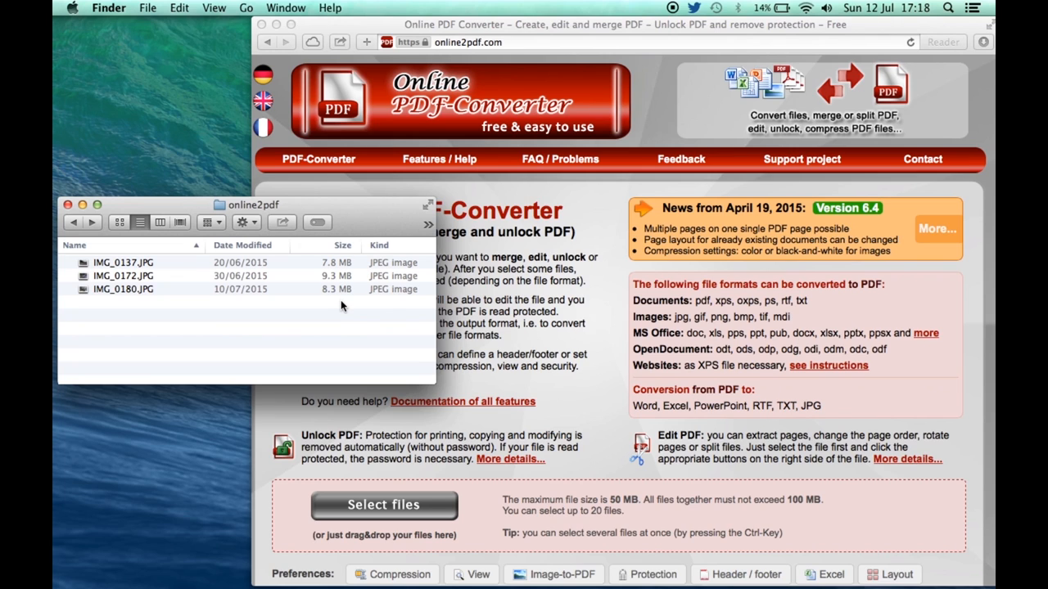
{"action": "mouse_move", "coordinate": [203, 340]}
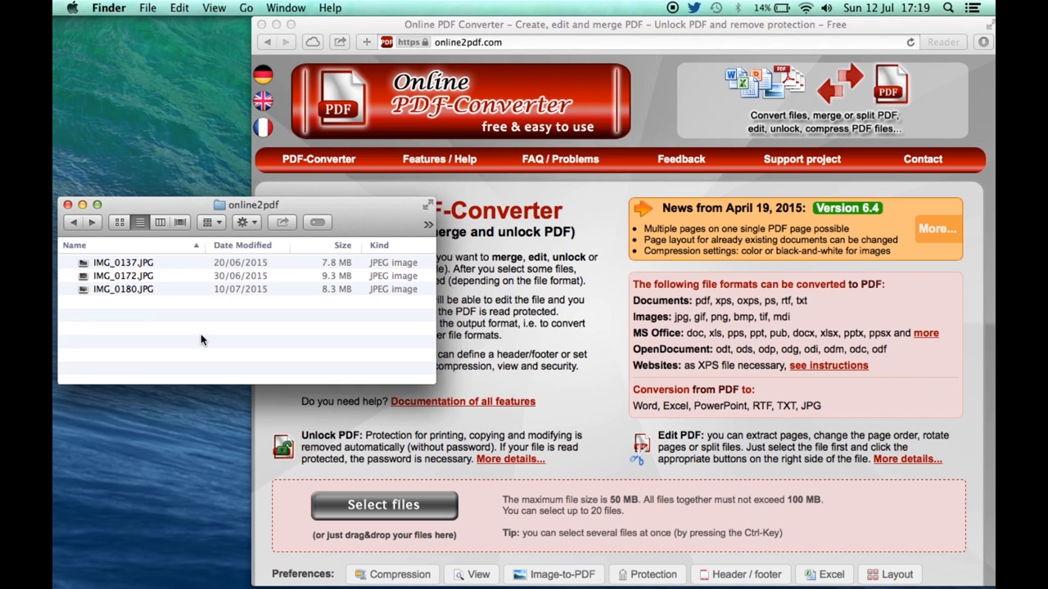
- Bring the online2pdf folder's Finder window forward beside the converter page
{"action": "left_click", "coordinate": [502, 352]}
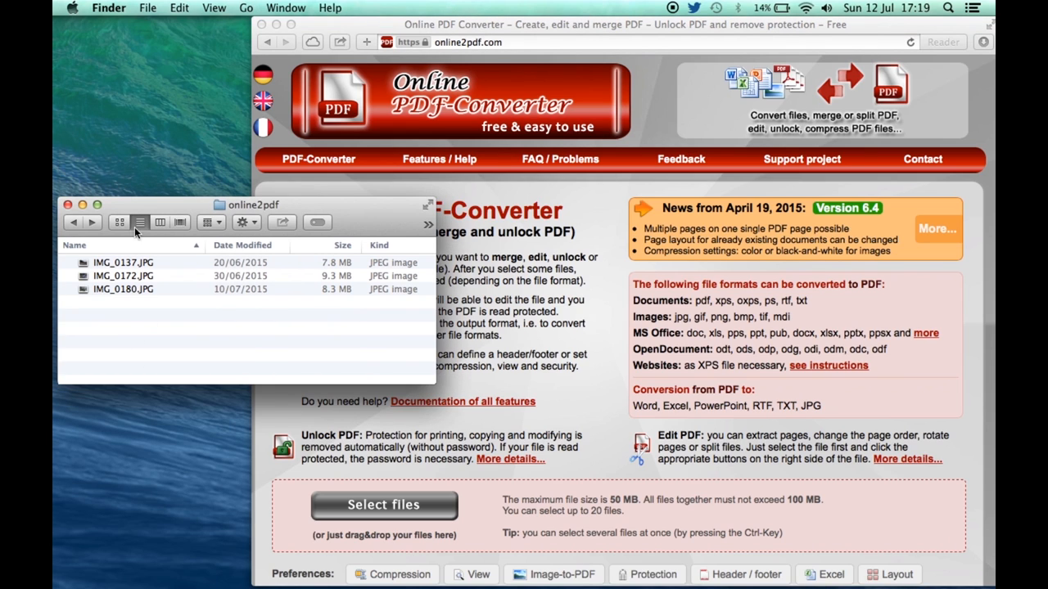
{"action": "mouse_move", "coordinate": [140, 274]}
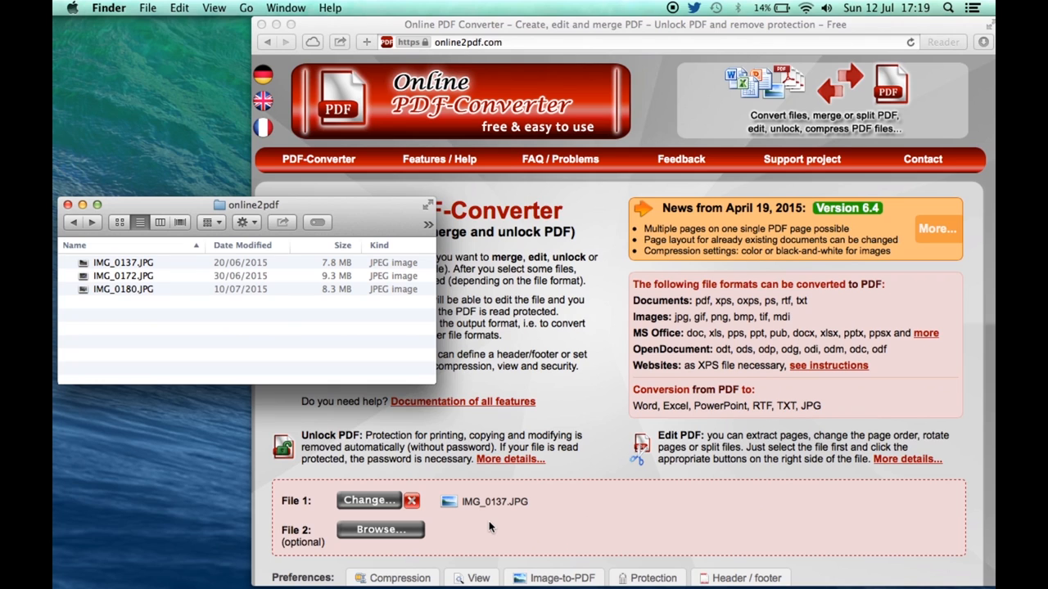
{"action": "mouse_move", "coordinate": [143, 304]}
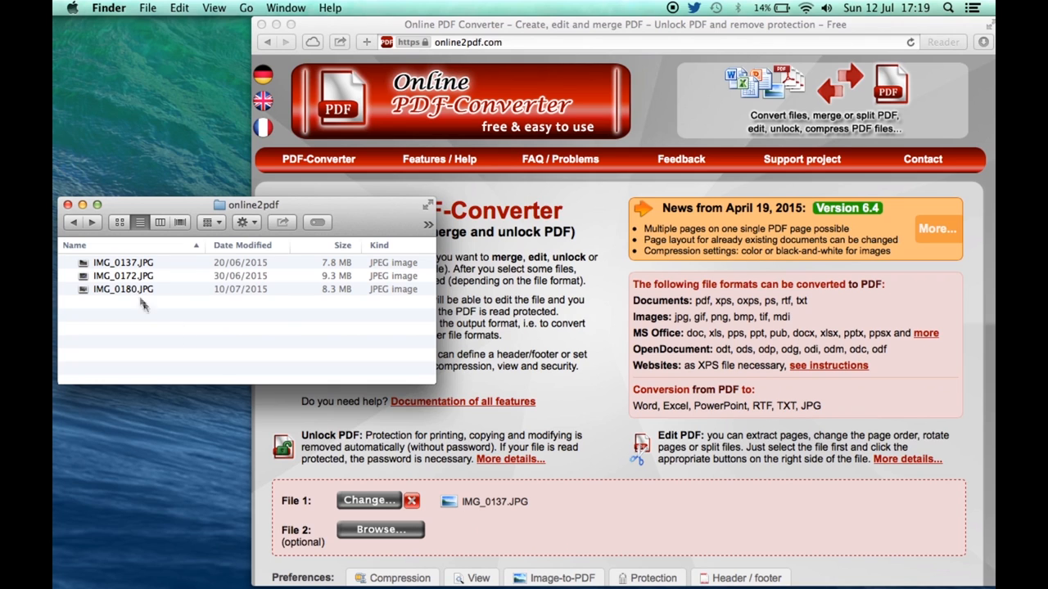
{"action": "mouse_move", "coordinate": [134, 283]}
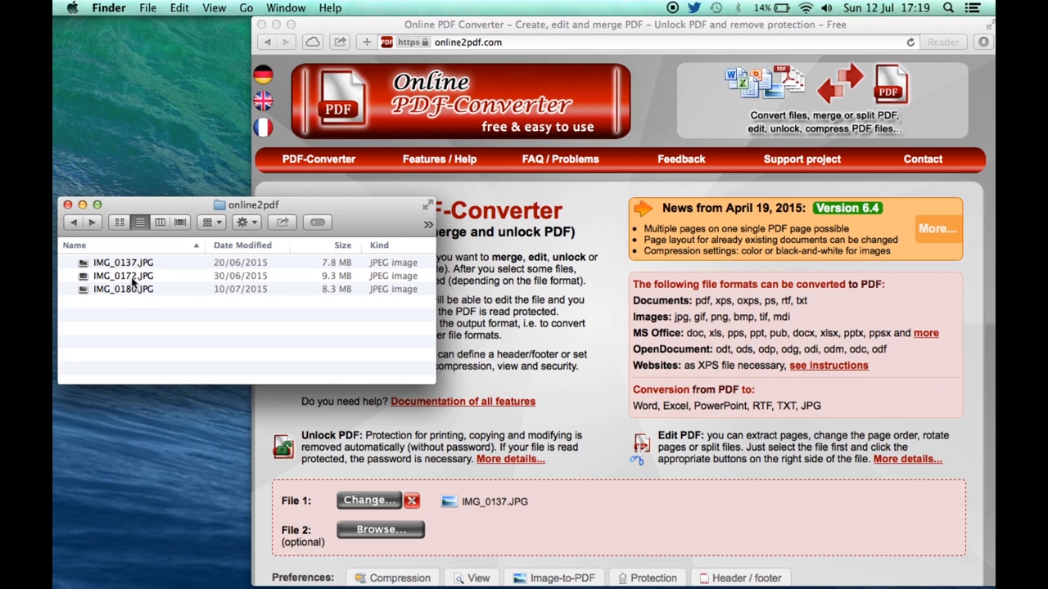
- Add IMG_0172.JPG and IMG_0180.JPG to the selected photos for merging
{"action": "left_click", "coordinate": [123, 276]}
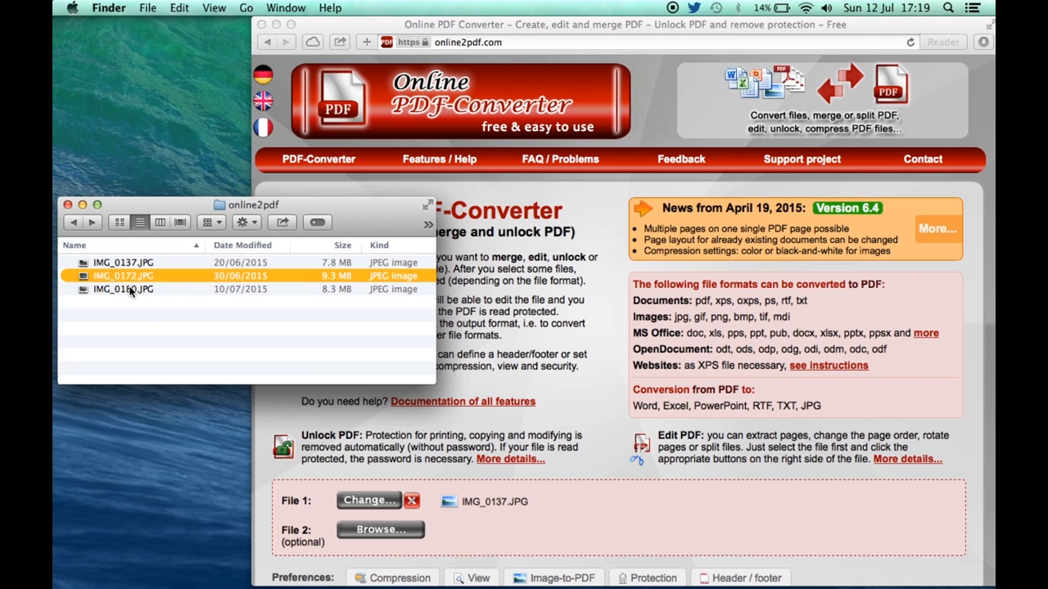
{"action": "left_click", "coordinate": [123, 289]}
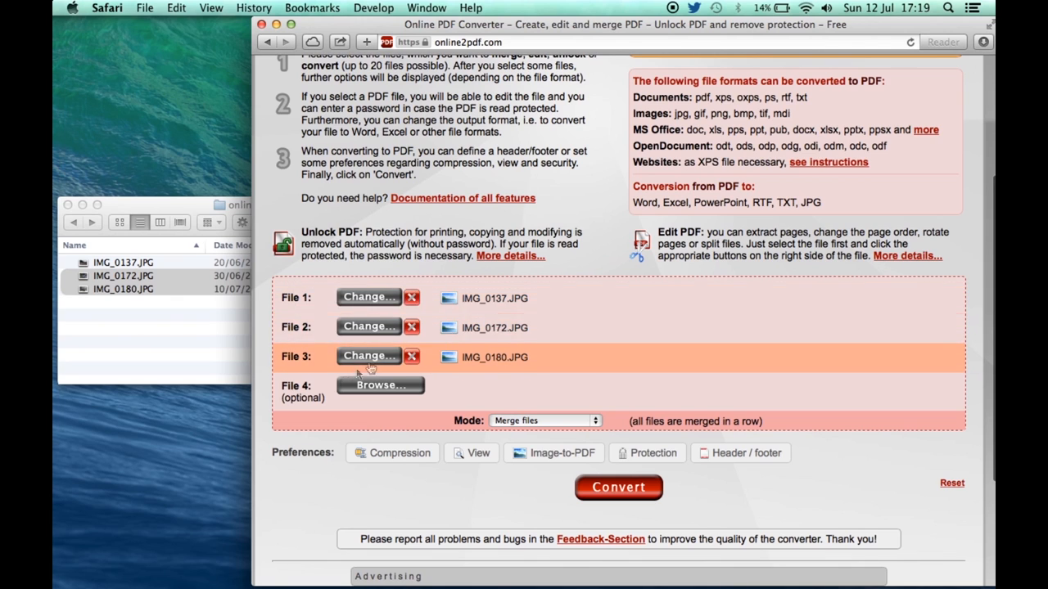
{"action": "mouse_move", "coordinate": [150, 313]}
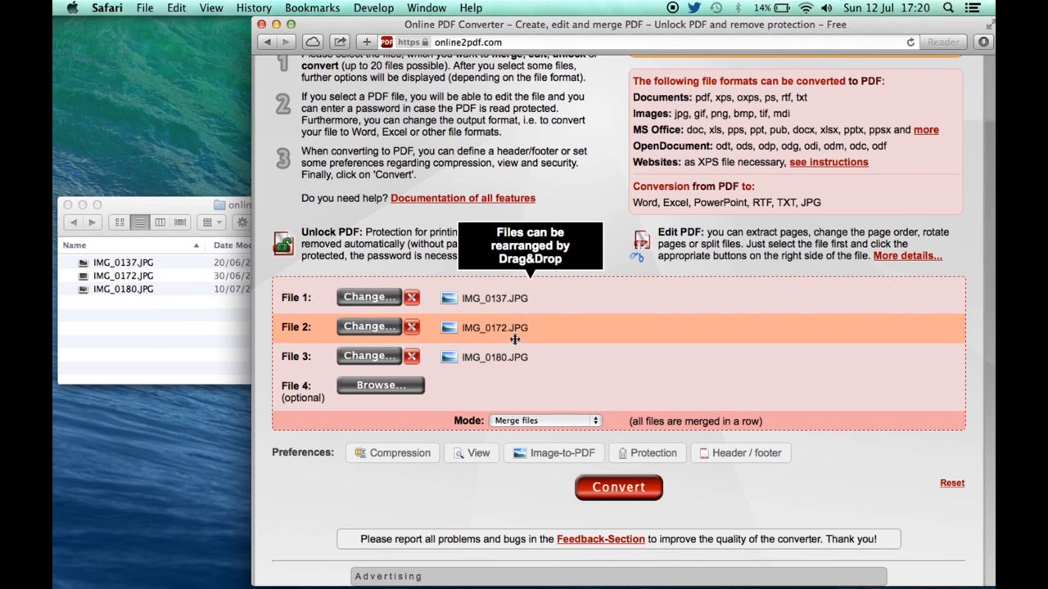
{"action": "mouse_move", "coordinate": [572, 350]}
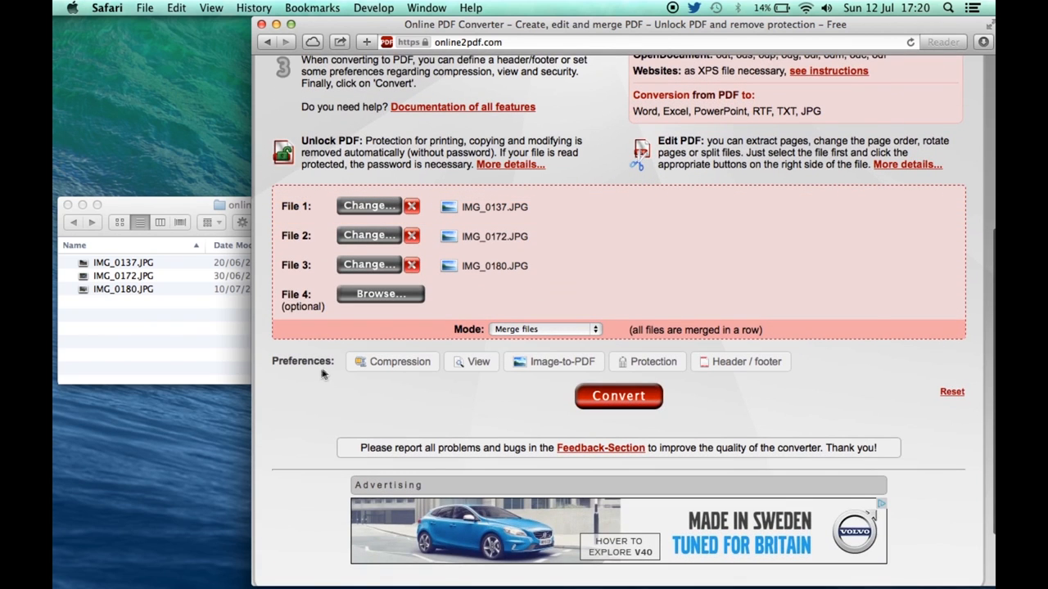
{"action": "mouse_move", "coordinate": [692, 373]}
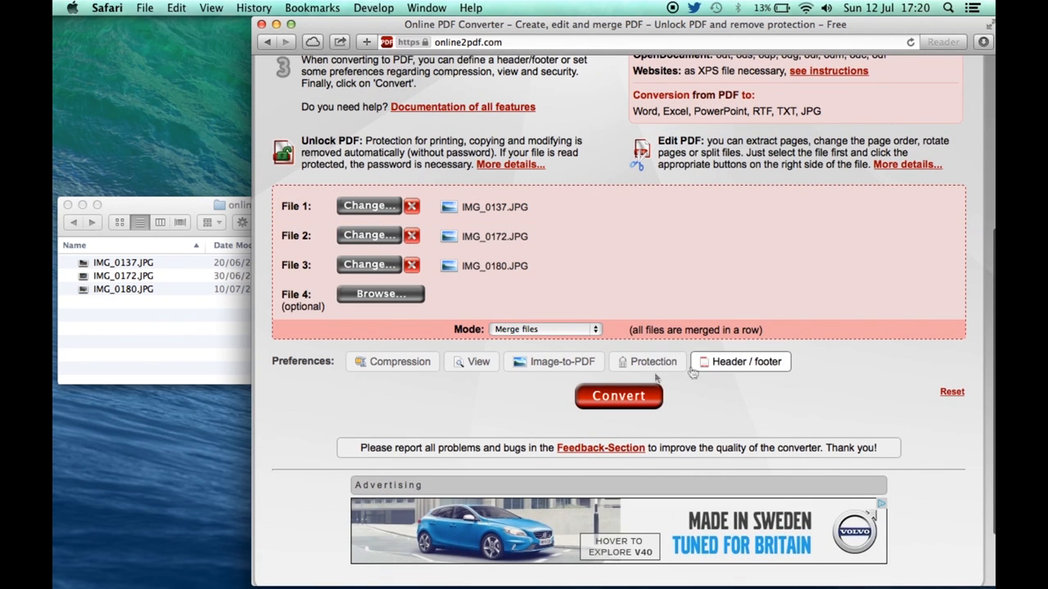
- Set compression to 50% image quality and 150 dpi resolution
{"action": "left_click", "coordinate": [393, 361]}
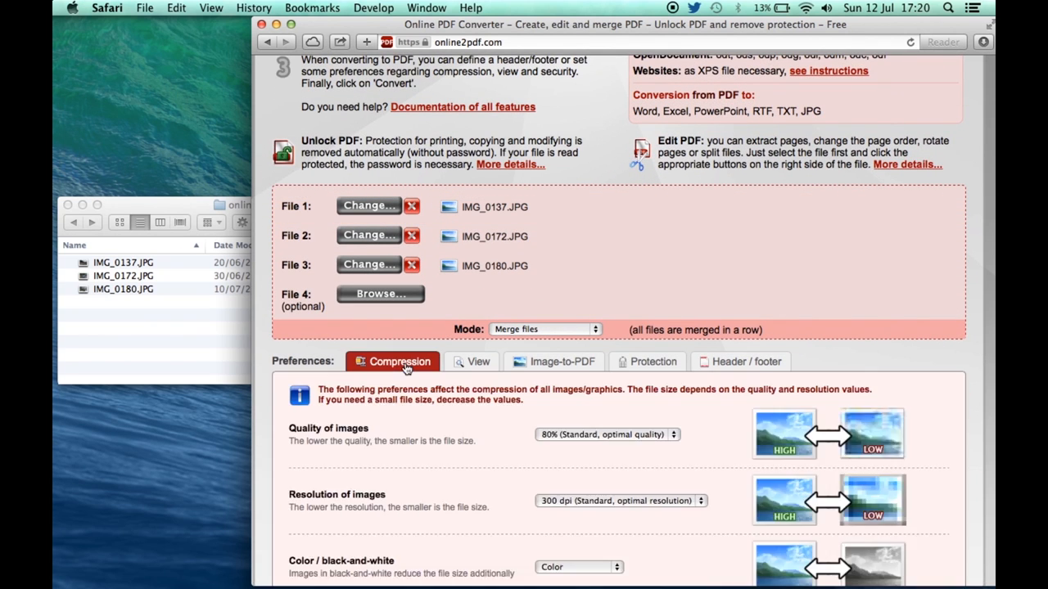
{"action": "scroll", "scroll_direction": "down", "scroll_amount": 3}
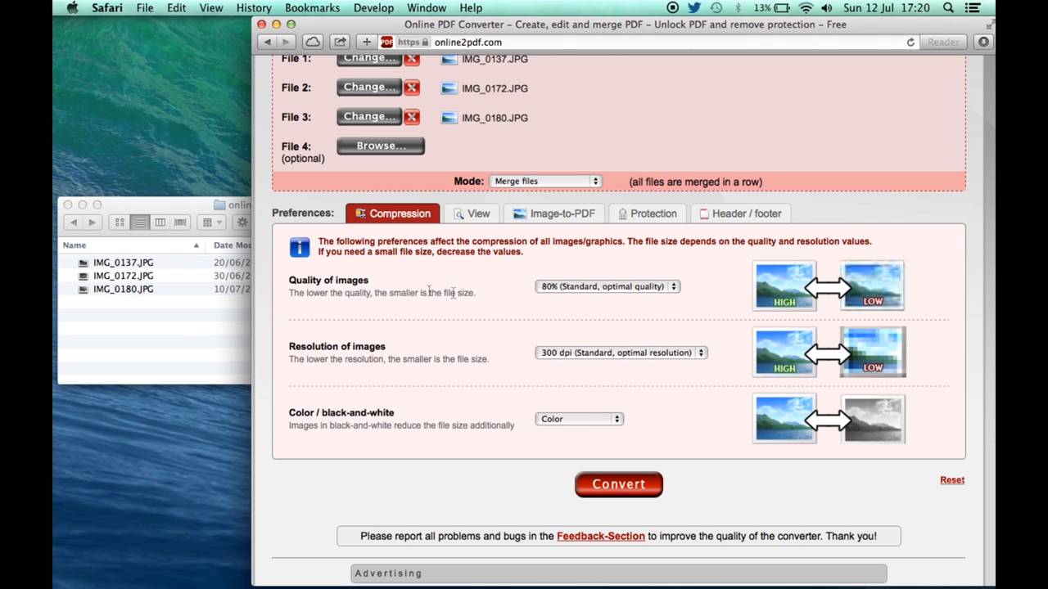
{"action": "left_click", "coordinate": [608, 286]}
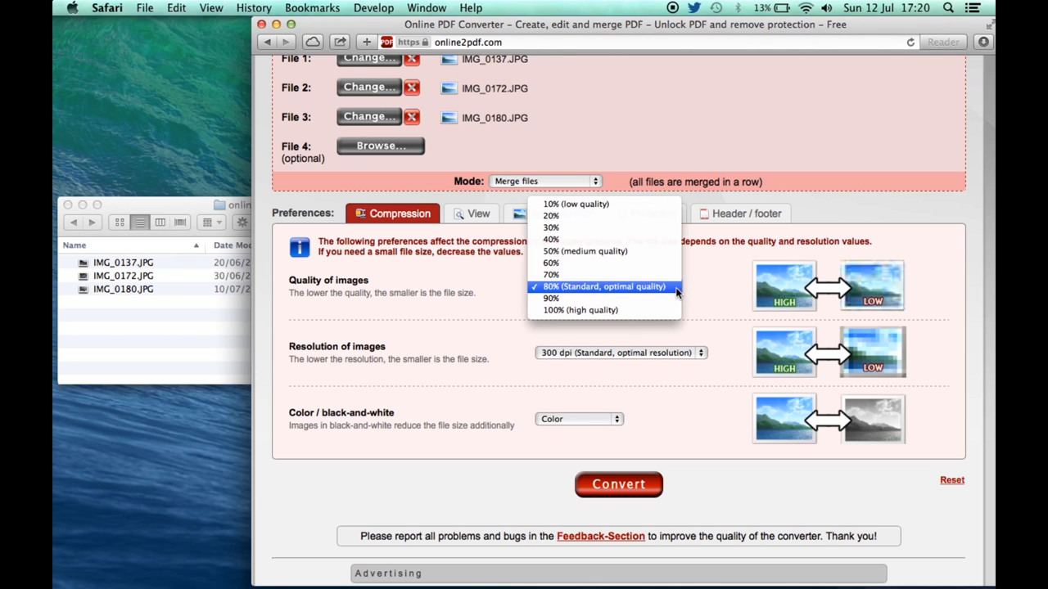
{"action": "left_click", "coordinate": [584, 250]}
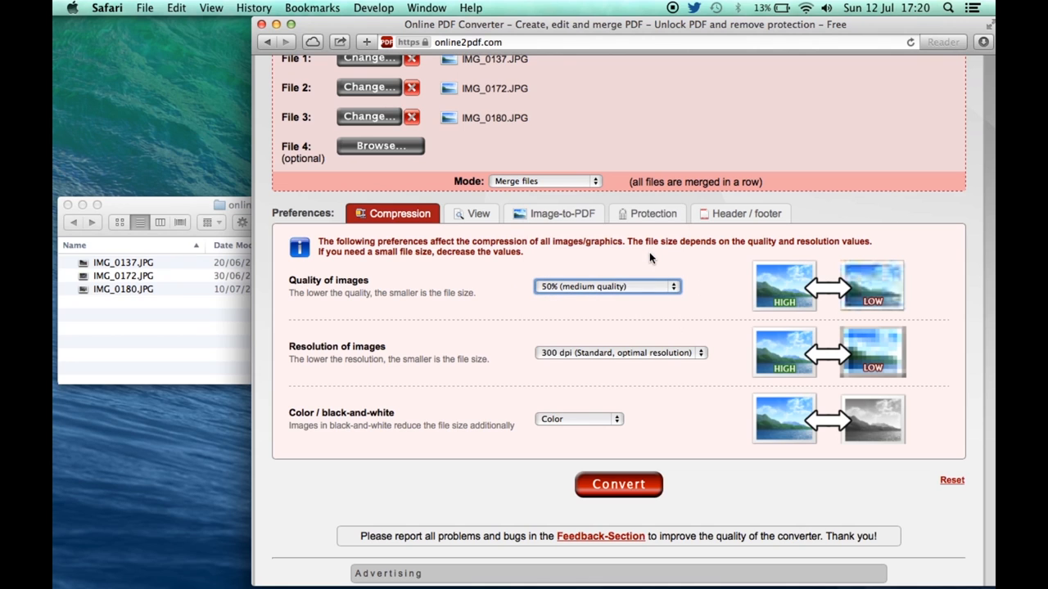
{"action": "mouse_move", "coordinate": [686, 347]}
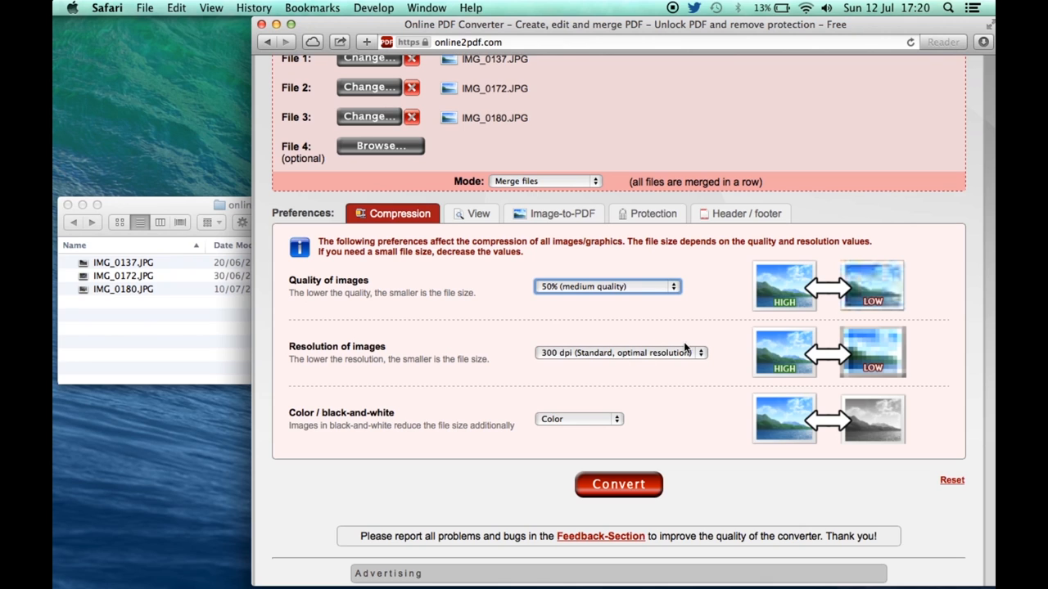
{"action": "left_click", "coordinate": [620, 352]}
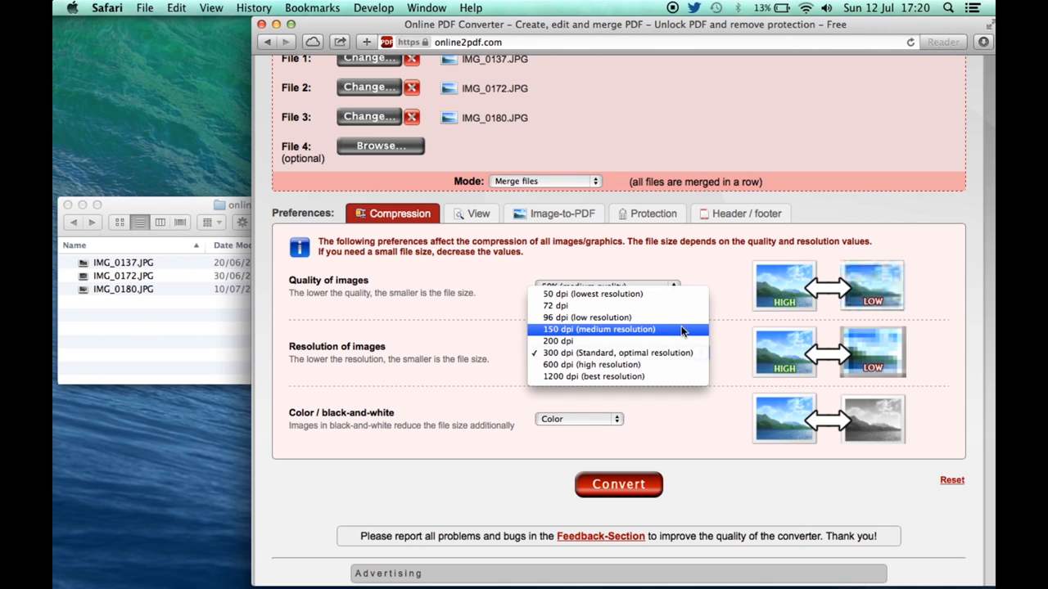
{"action": "left_click", "coordinate": [599, 329]}
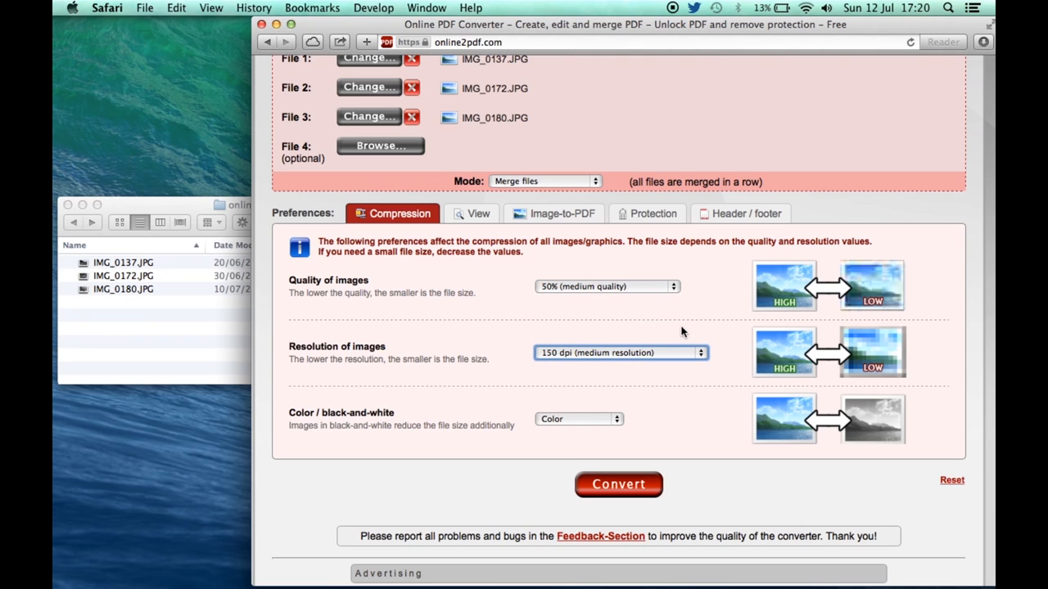
{"action": "mouse_move", "coordinate": [601, 412]}
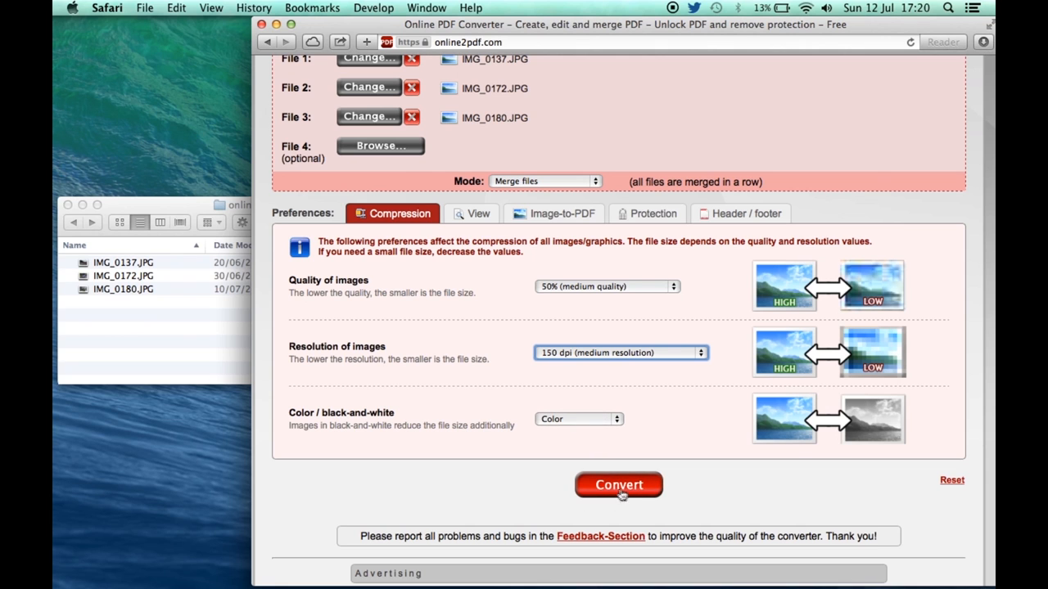
- Convert the photos into IMG_0137 (3 files merged).pdf and reveal the download
{"action": "left_click", "coordinate": [619, 484]}
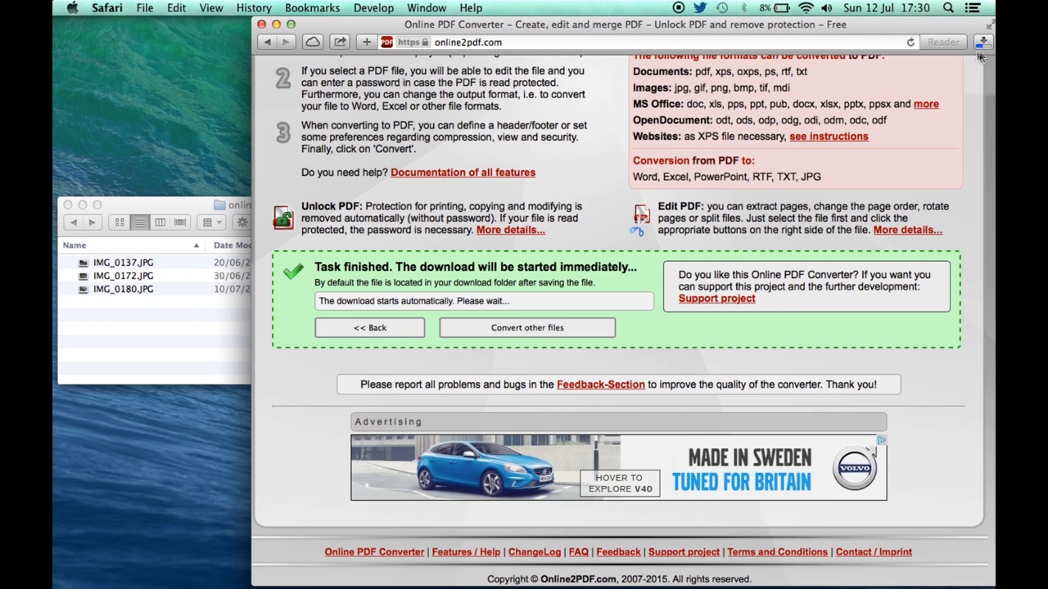
{"action": "left_click", "coordinate": [981, 41]}
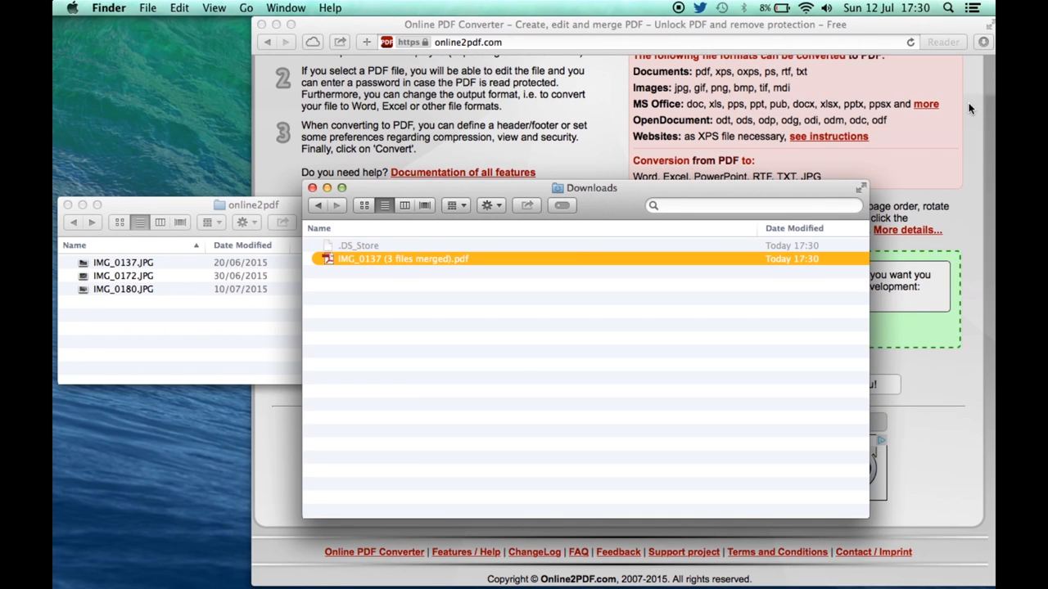
{"action": "mouse_move", "coordinate": [413, 266]}
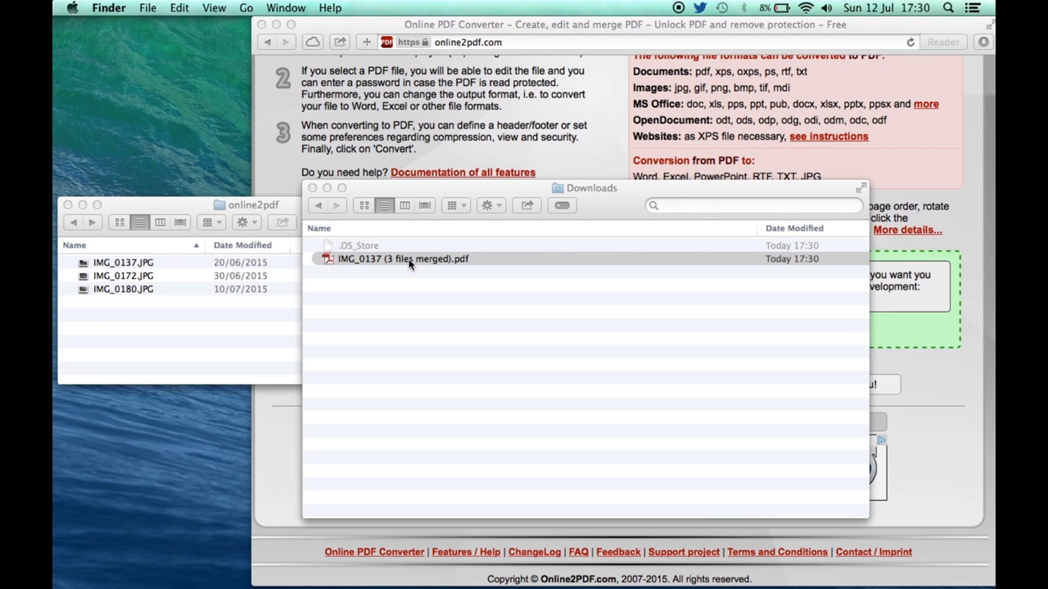
- Open IMG_0137 (3 files merged).pdf from the Downloads folder
{"action": "double_click", "coordinate": [403, 259]}
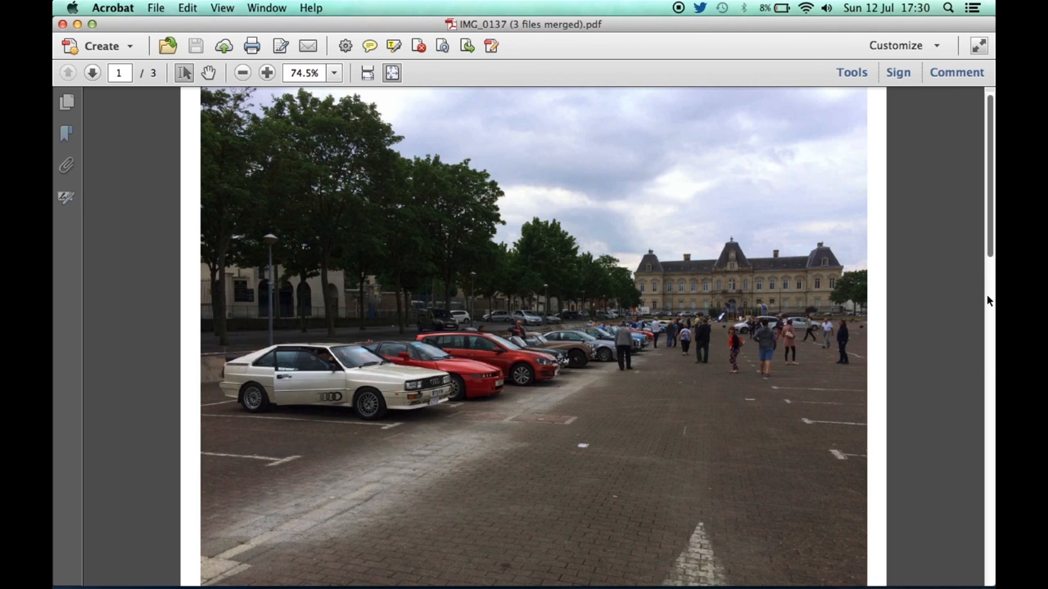
- Page through the merged PDF from page 2 to page 3
{"action": "left_click", "coordinate": [92, 72]}
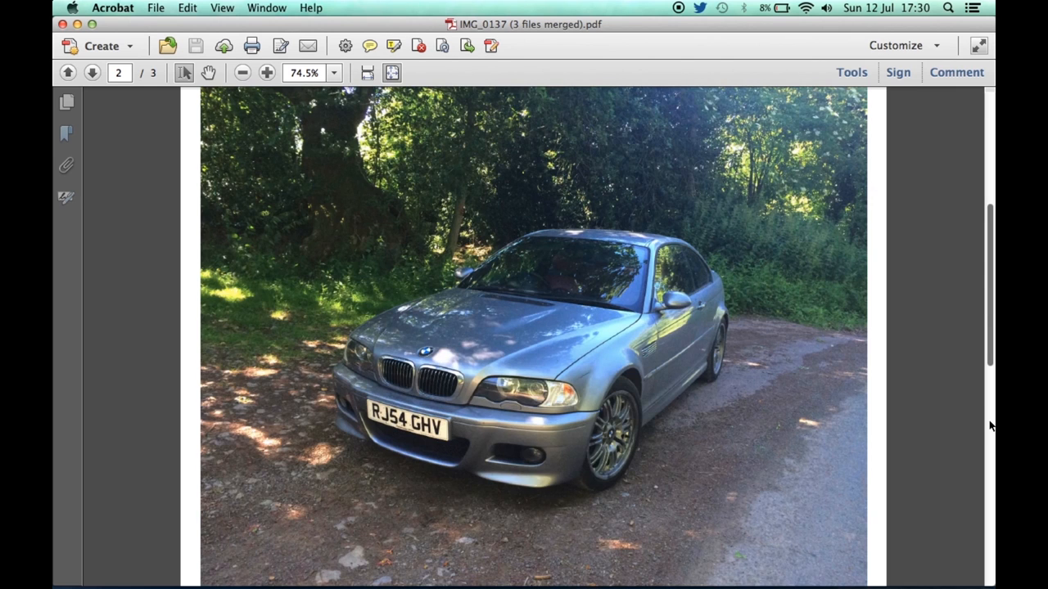
{"action": "scroll", "scroll_direction": "down", "scroll_amount": 3}
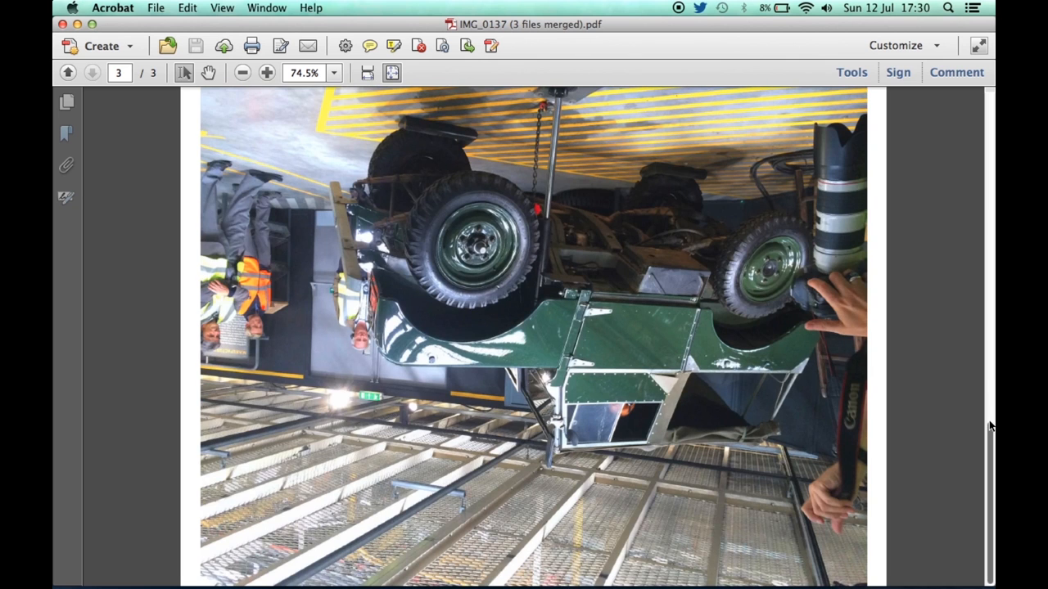